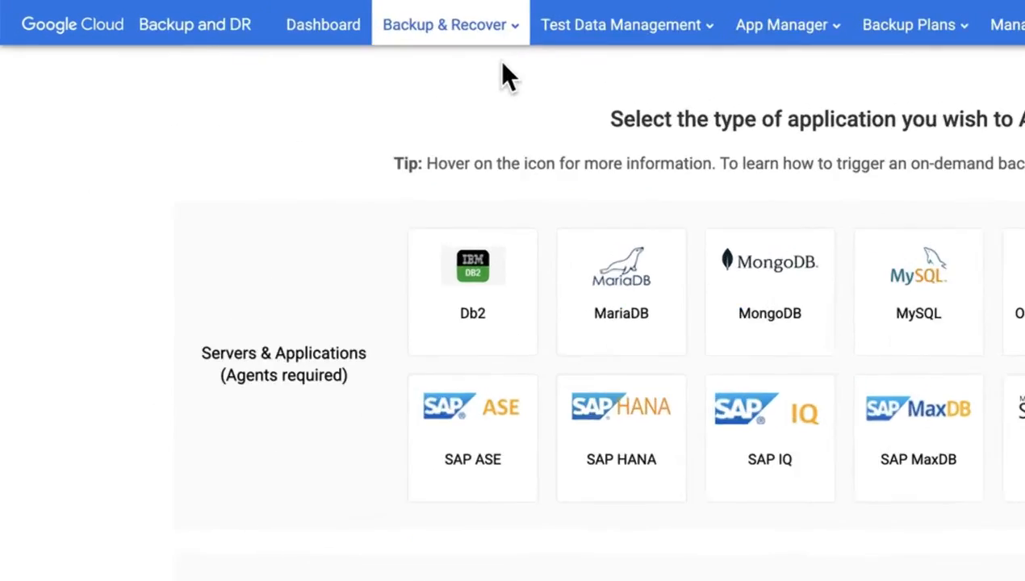
Filter the Recover list to PostgreSQL applications, showing postgresql_5432.
left_click(449, 24)
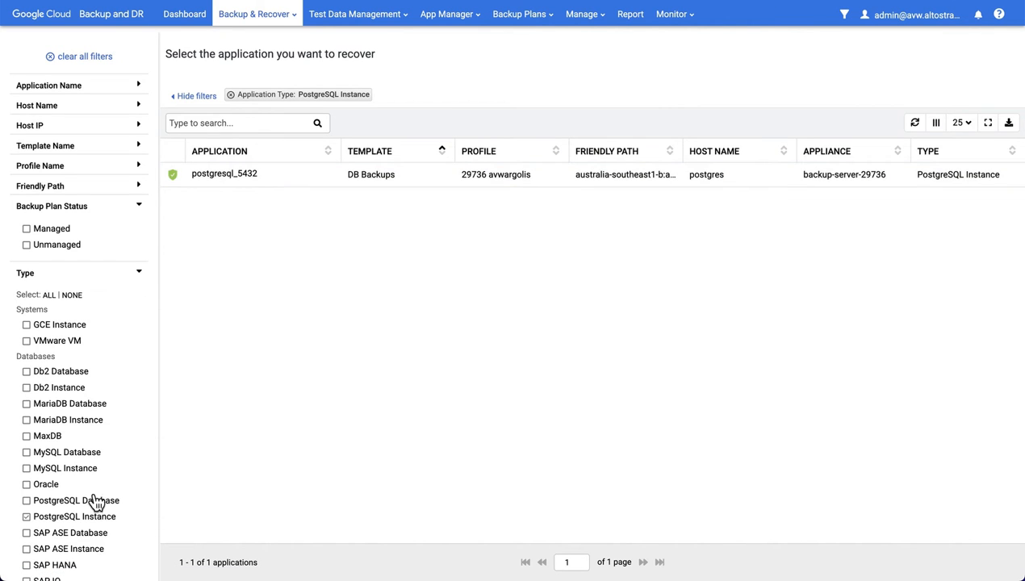
mouse_move(201, 435)
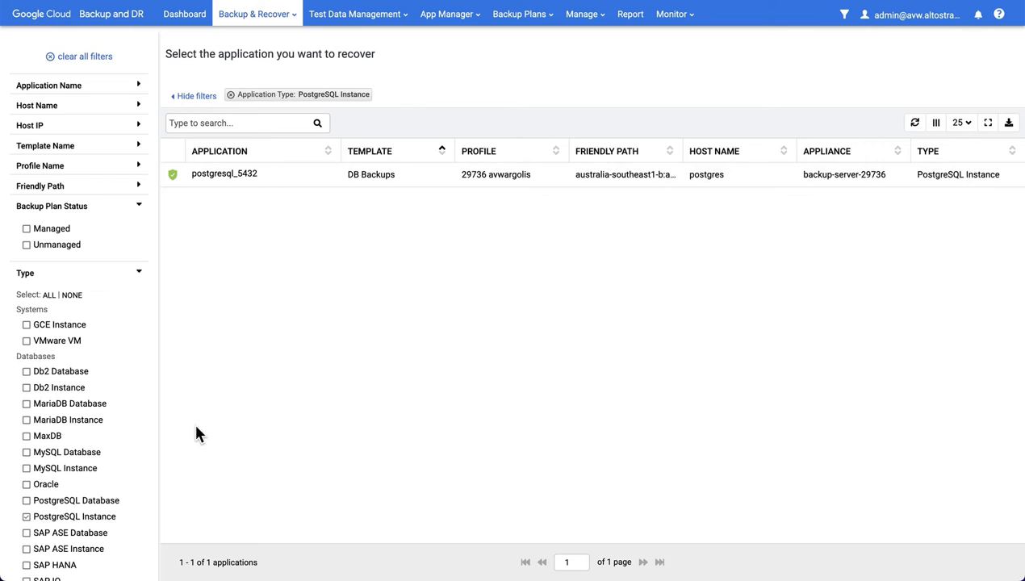
mouse_move(294, 183)
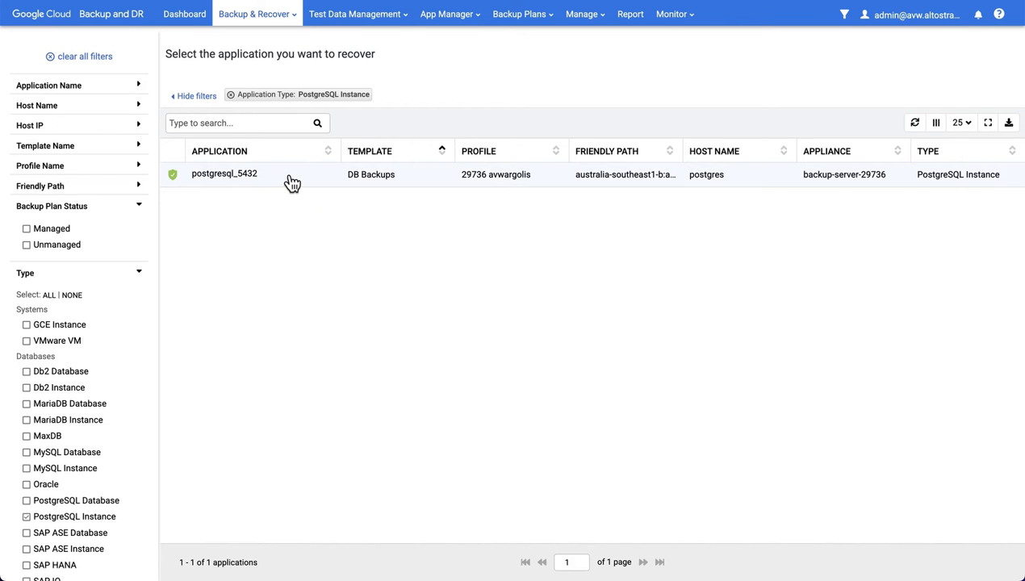
Bring up postgresql_5432's snapshot images from 2022-10-21 on the recovery timeline.
left_click(223, 175)
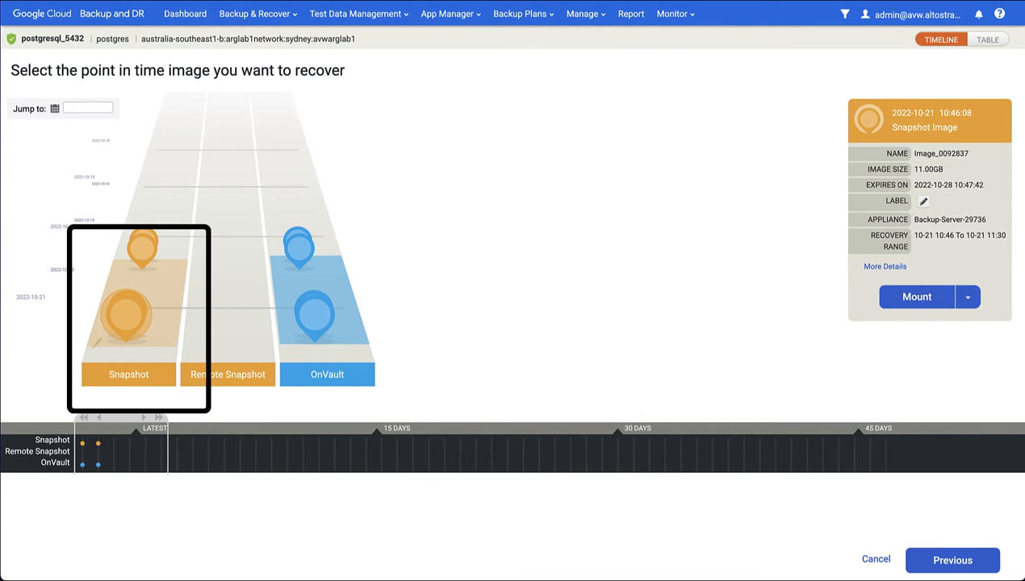
left_click(326, 307)
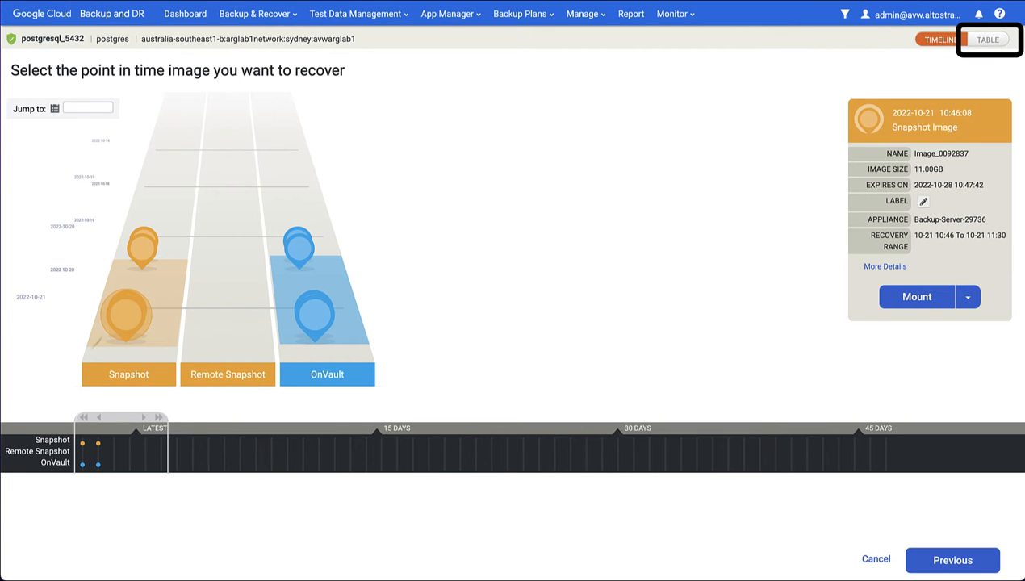
Show the six backup images as a table and start mounting snapshot Image_0088579 on host postgres.
left_click(988, 39)
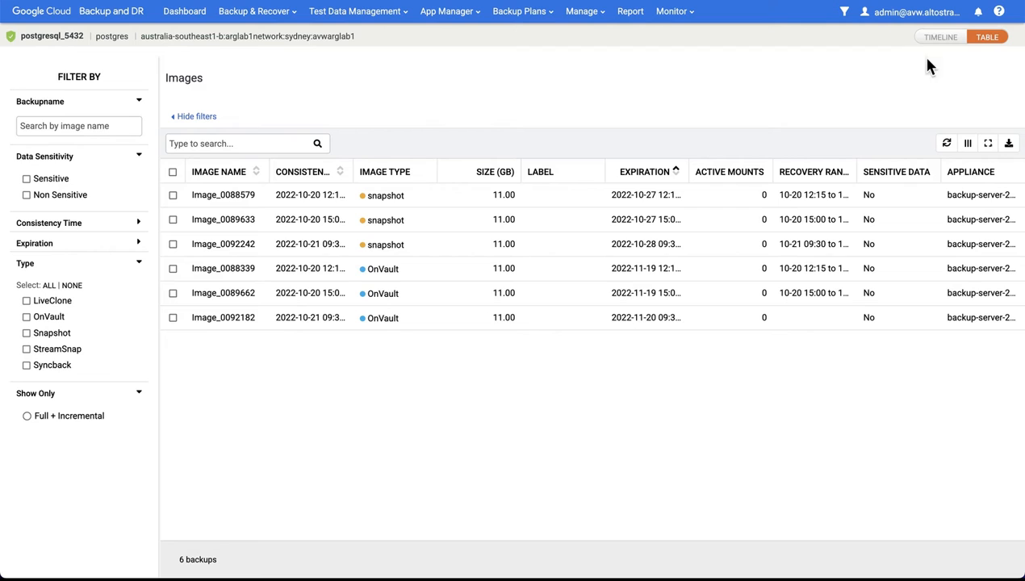
mouse_move(441, 178)
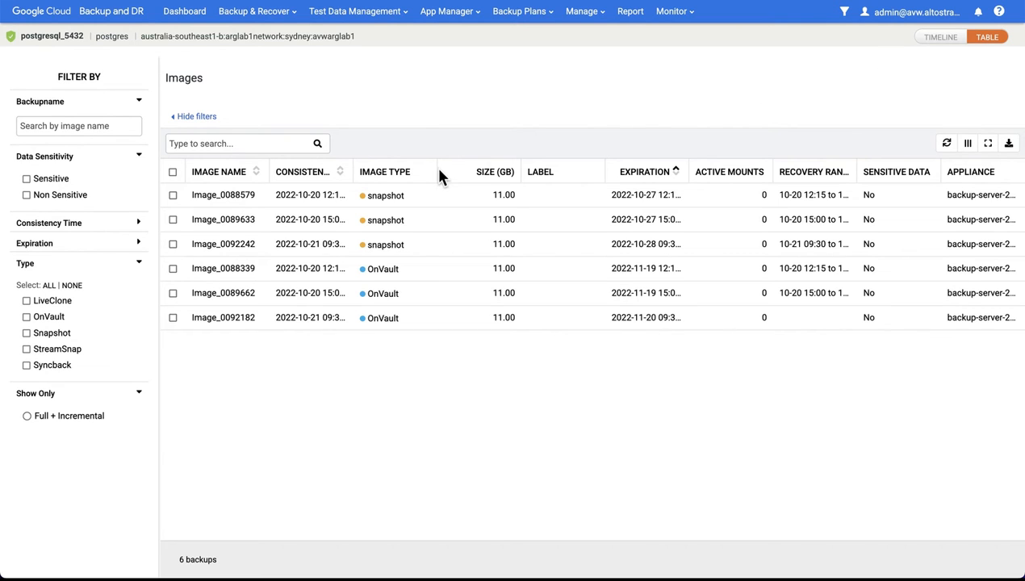
mouse_move(417, 275)
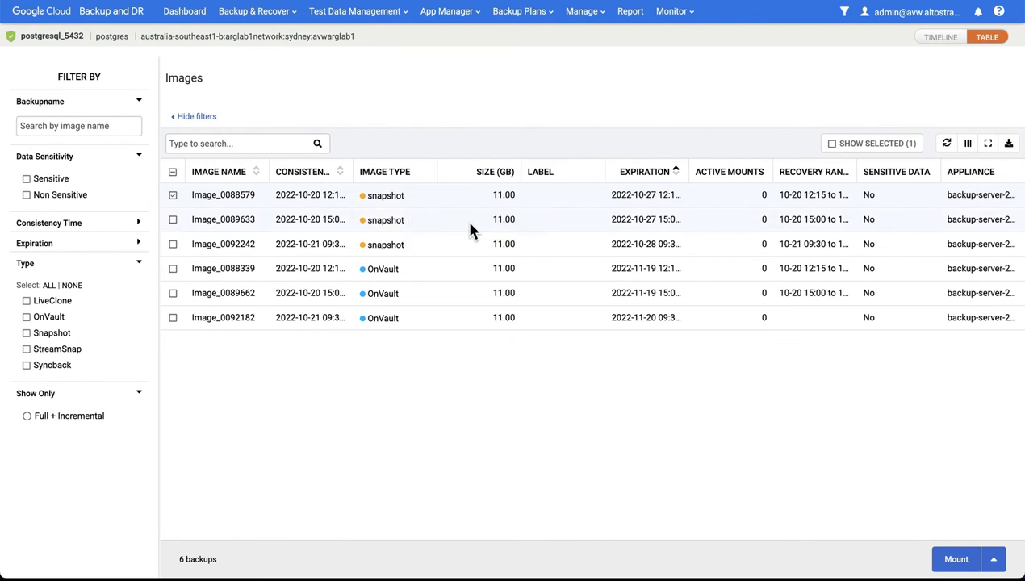
left_click(956, 559)
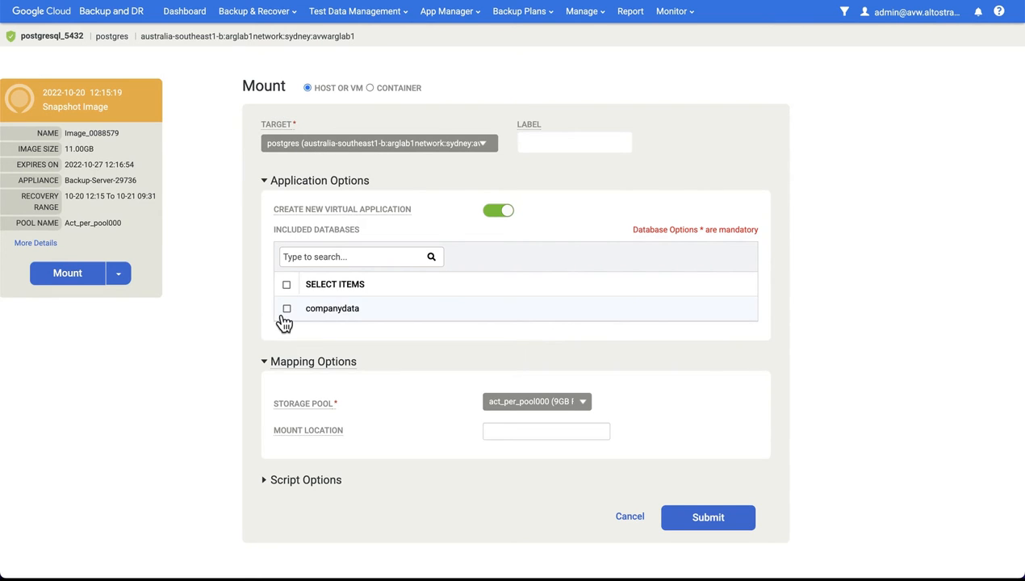
Include companydata in the mount and save its target database name as companydata4.
left_click(287, 308)
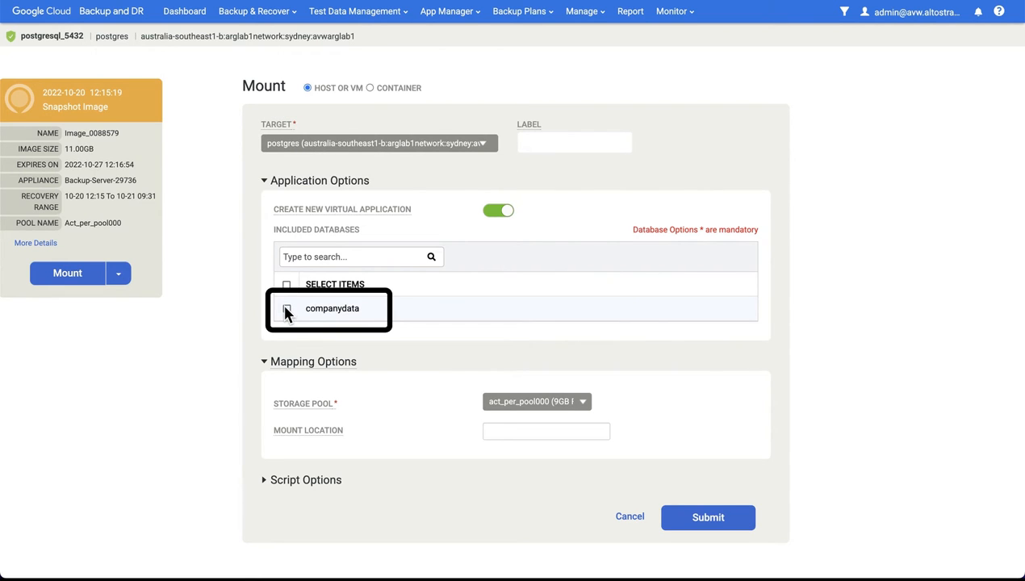
left_click(287, 308)
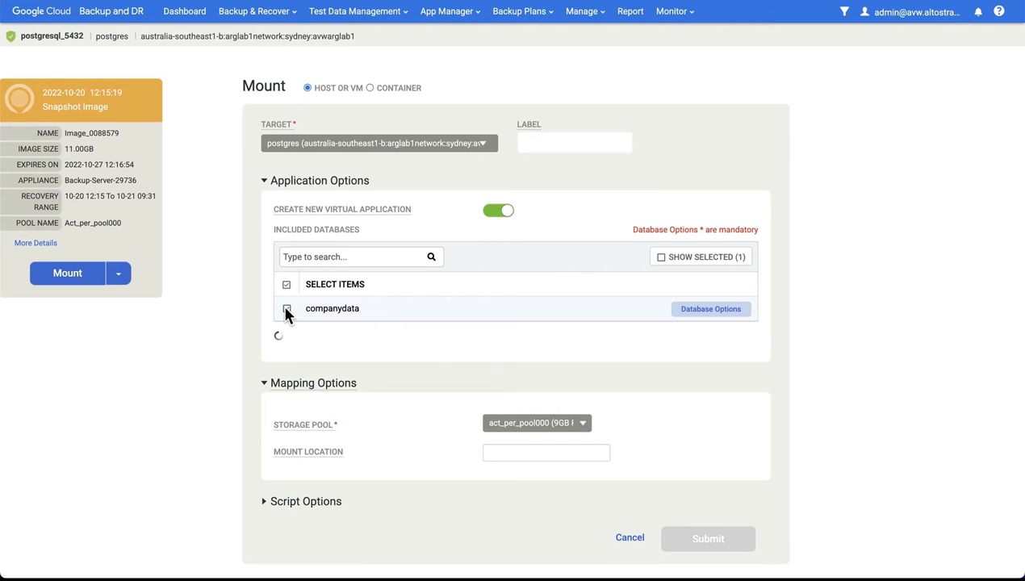
left_click(288, 309)
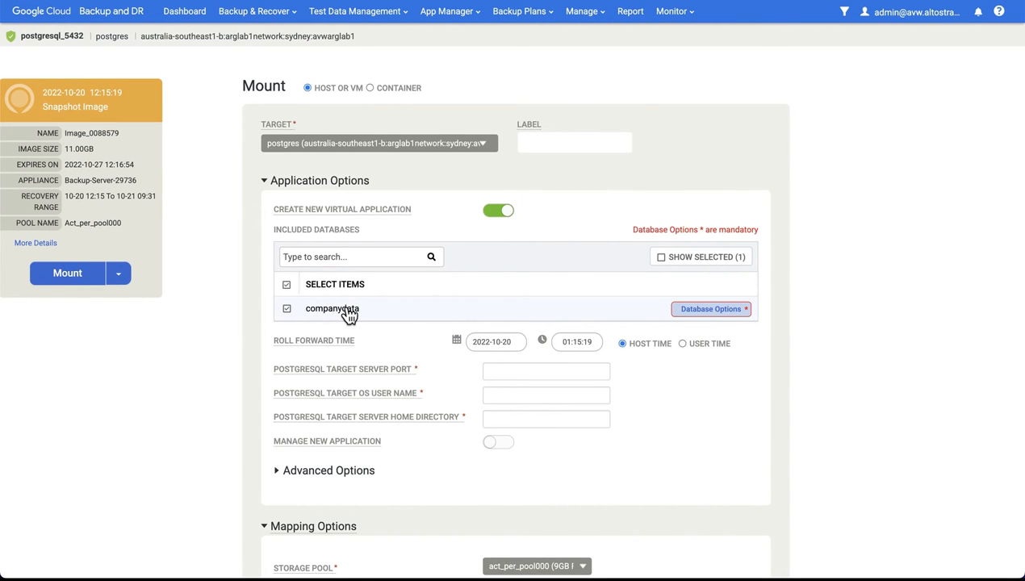
left_click(710, 308)
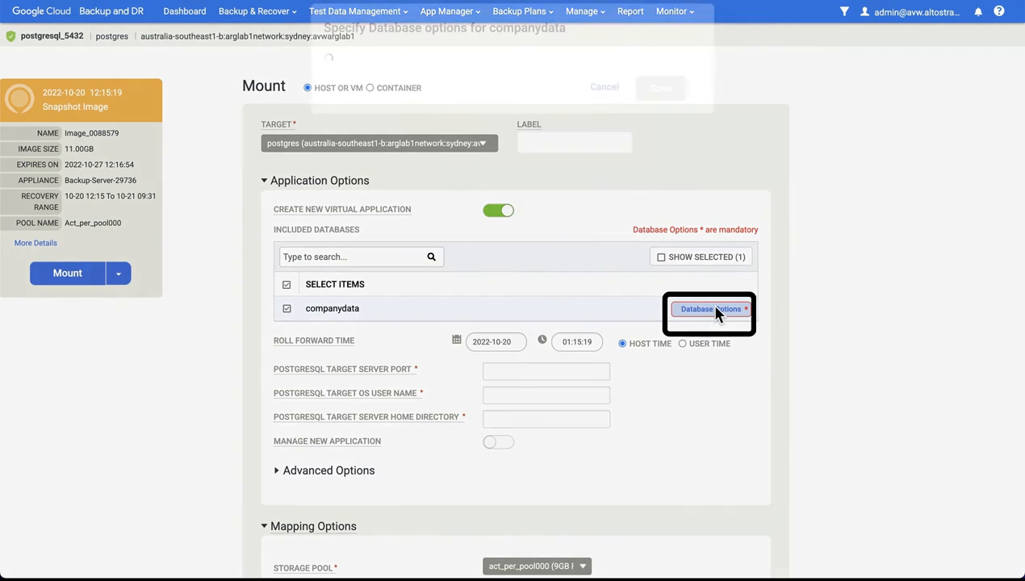
left_click(711, 310)
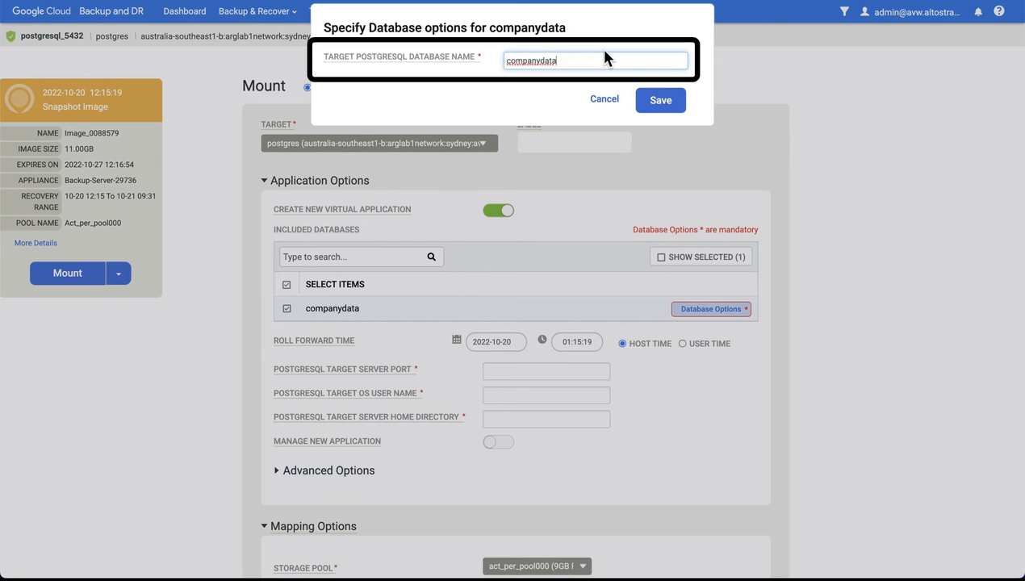
left_click(660, 100)
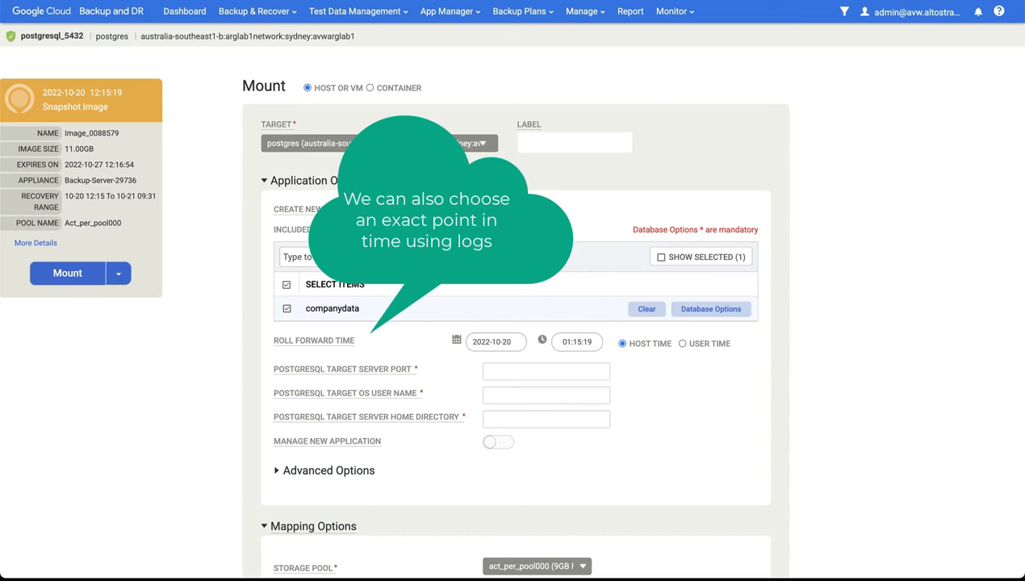
Submit the mount with port 5433, OS user postgres and home directory /usr/pgsql-11.
type("5433")
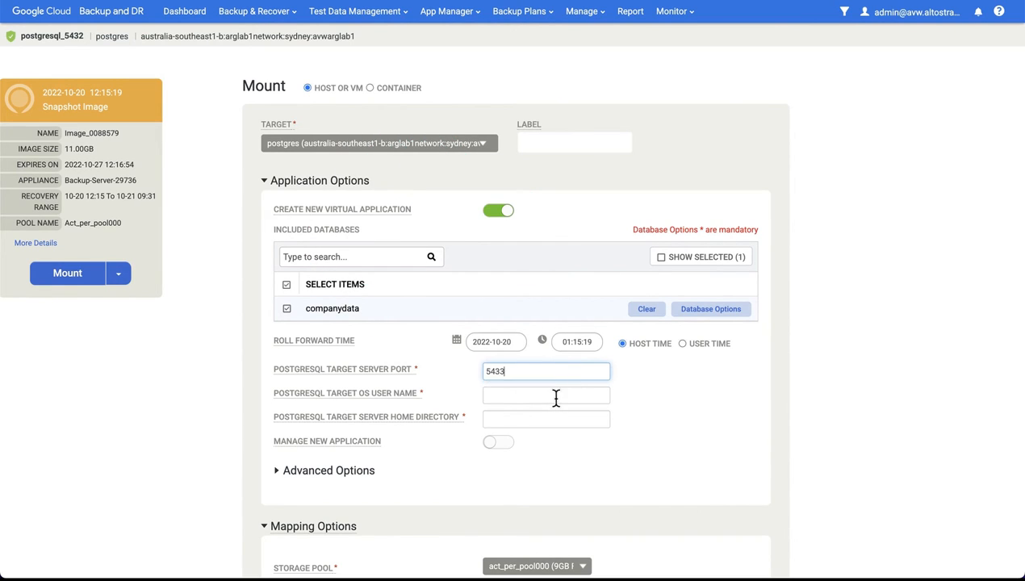
type("postgres")
left_click(546, 418)
type("/usr/pgsql-11")
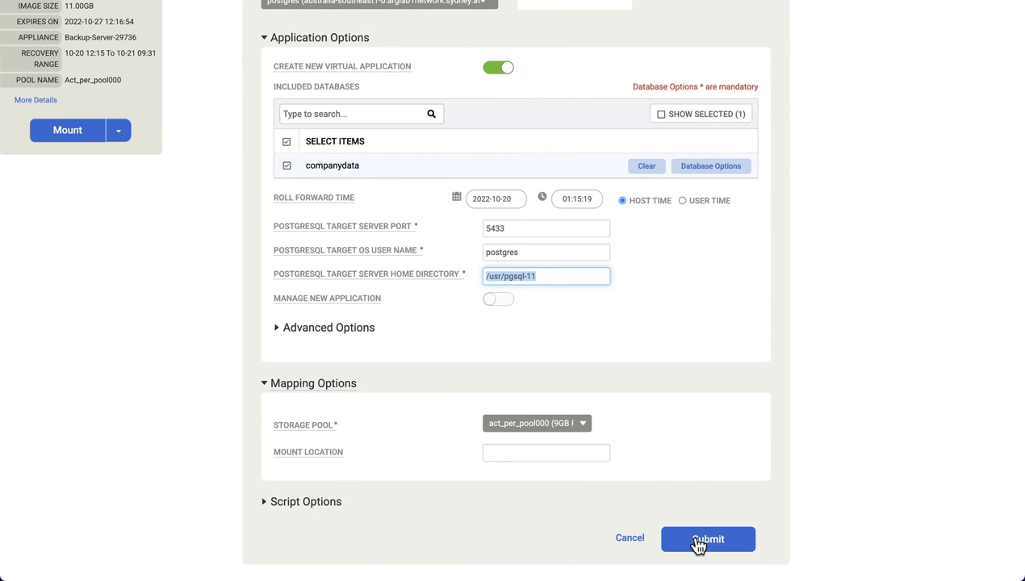
left_click(708, 539)
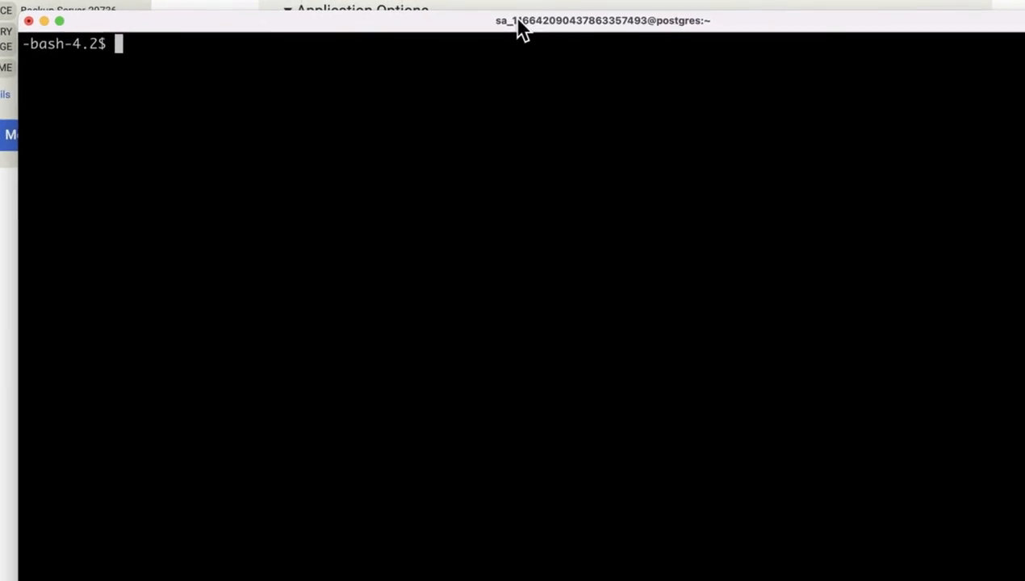
Query companydata's employees table via psql, returning 10 rows, and submit the mount job.
type("/usr/pgsql-11/bin/psql companydata postgres -c \"select * from employees\"")
type("df")
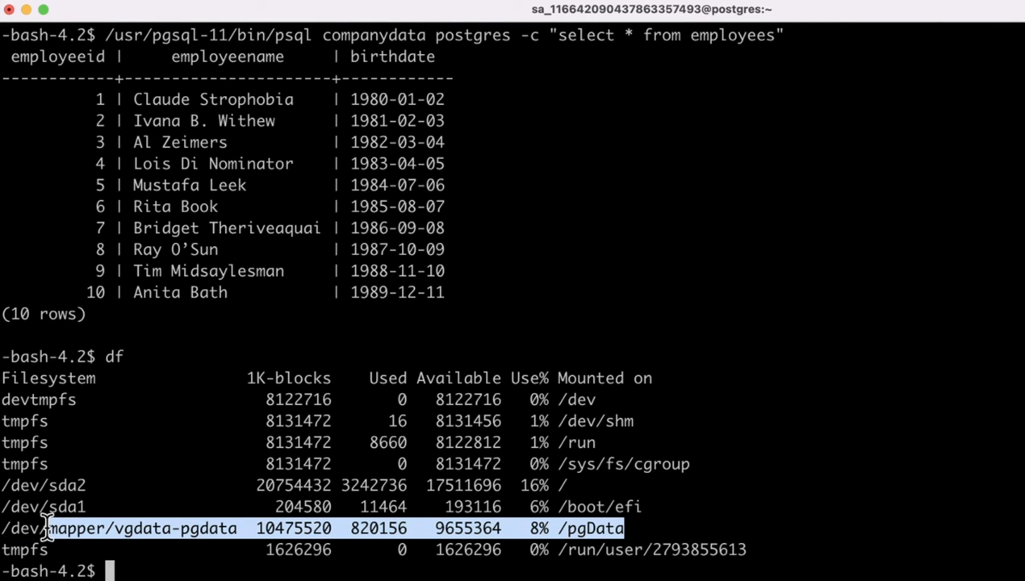
left_click(691, 517)
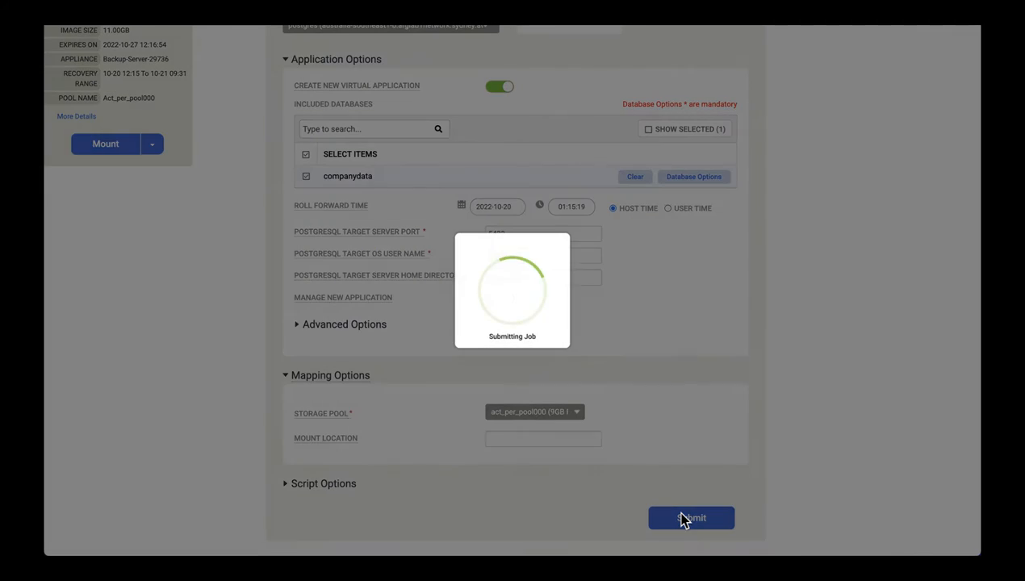
Submit the companydata mount and view Job_0092364 under Monitor > Jobs.
left_click(691, 517)
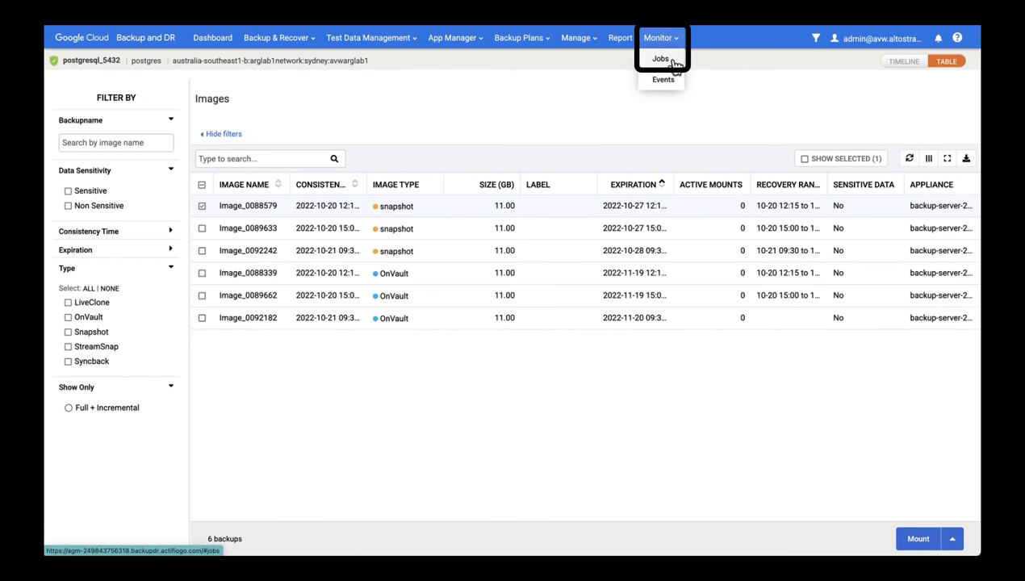
left_click(660, 58)
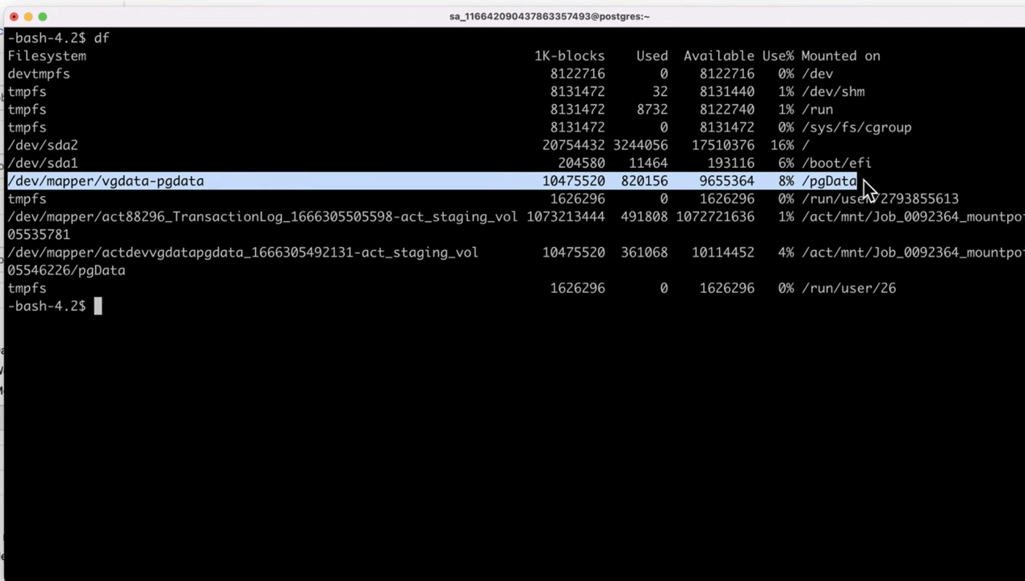
mouse_move(1004, 218)
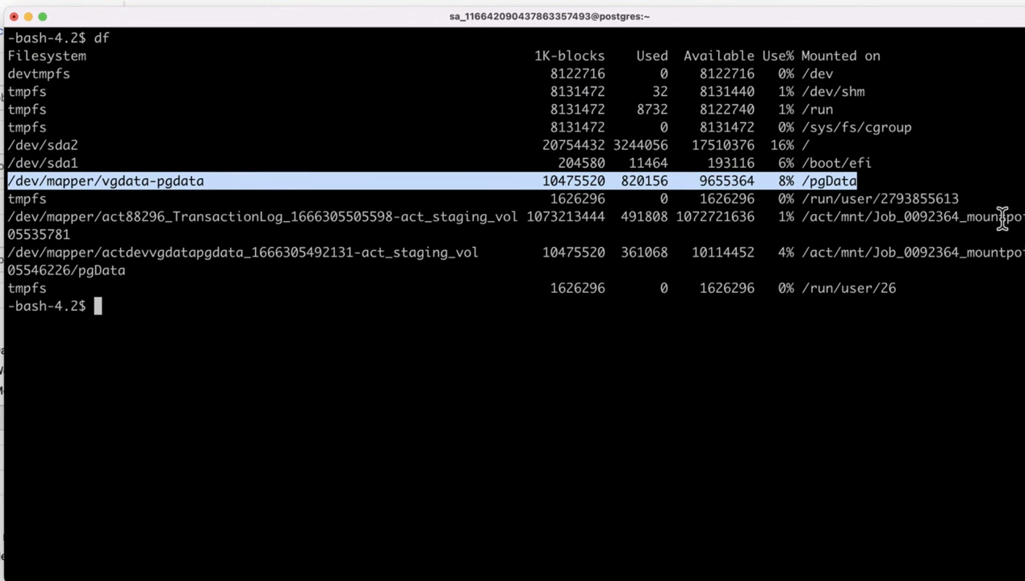
Query the 10 companydata employees via psql and check the /pgData mount with df.
type("/usr/pgsql-11/bin/psql companydata postgres -c \"select * from employees\"")
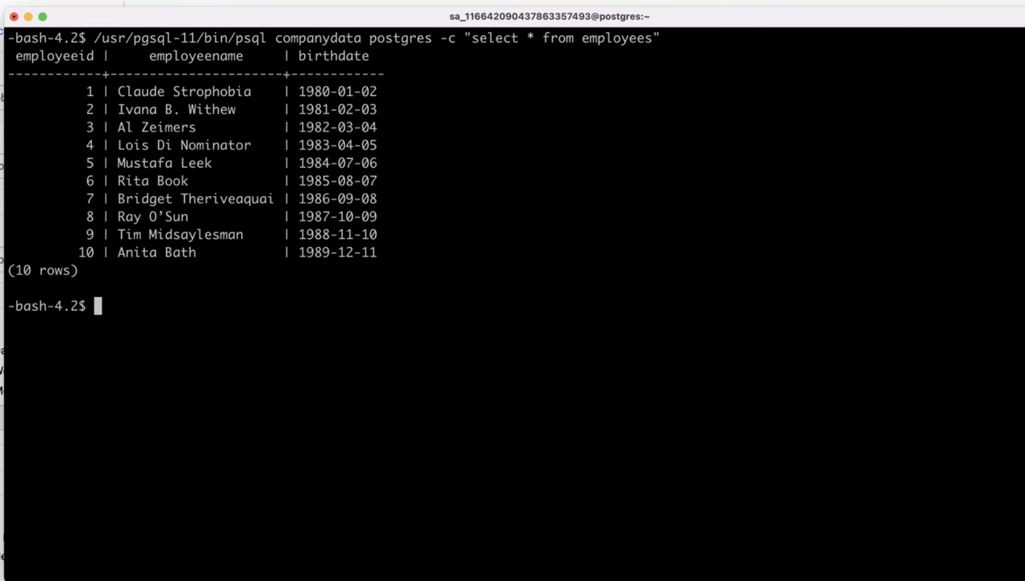
type("df")
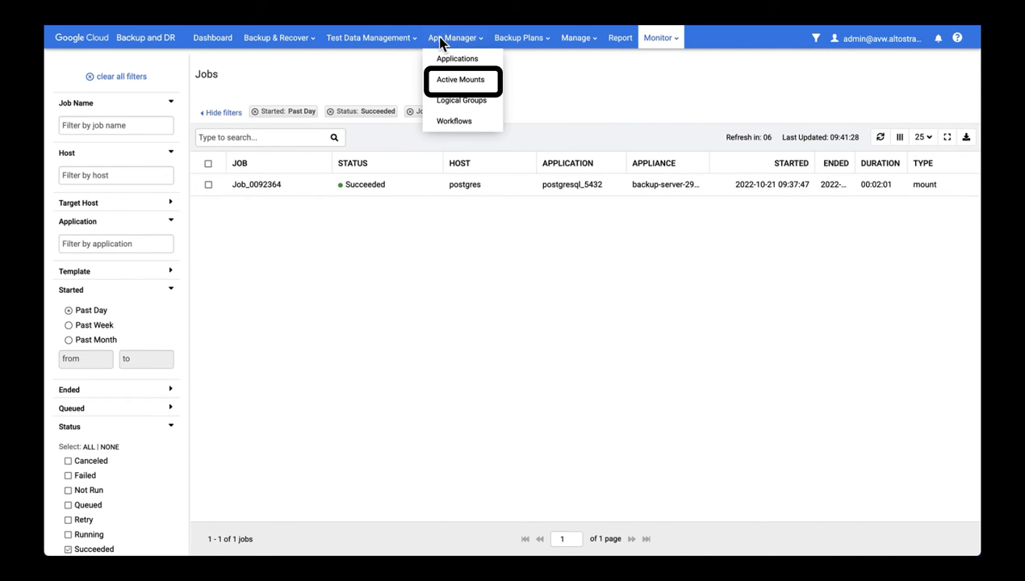
From Active Mounts, unmount and delete mounted Image_0092364 from the postgres host.
left_click(462, 79)
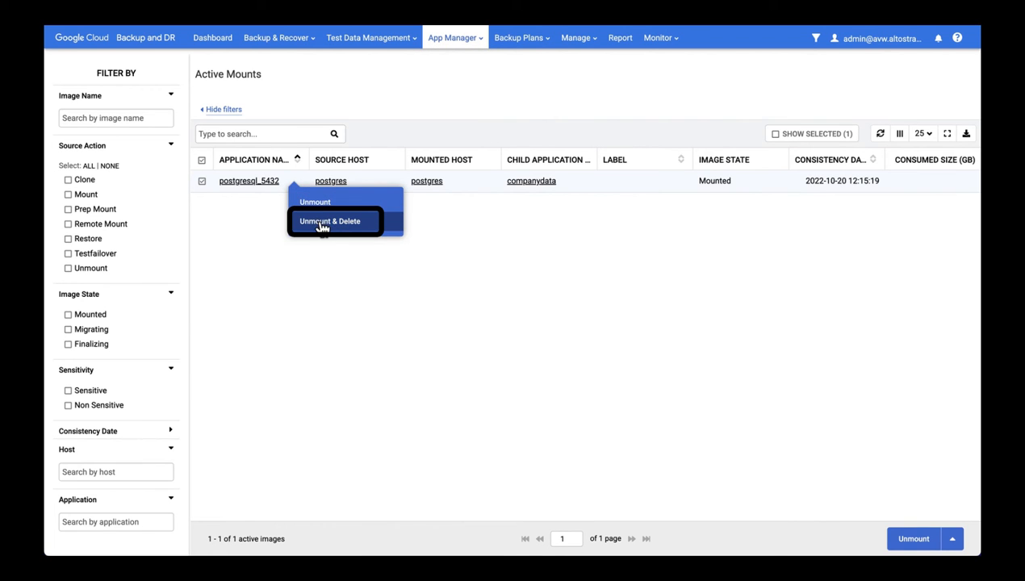
left_click(330, 219)
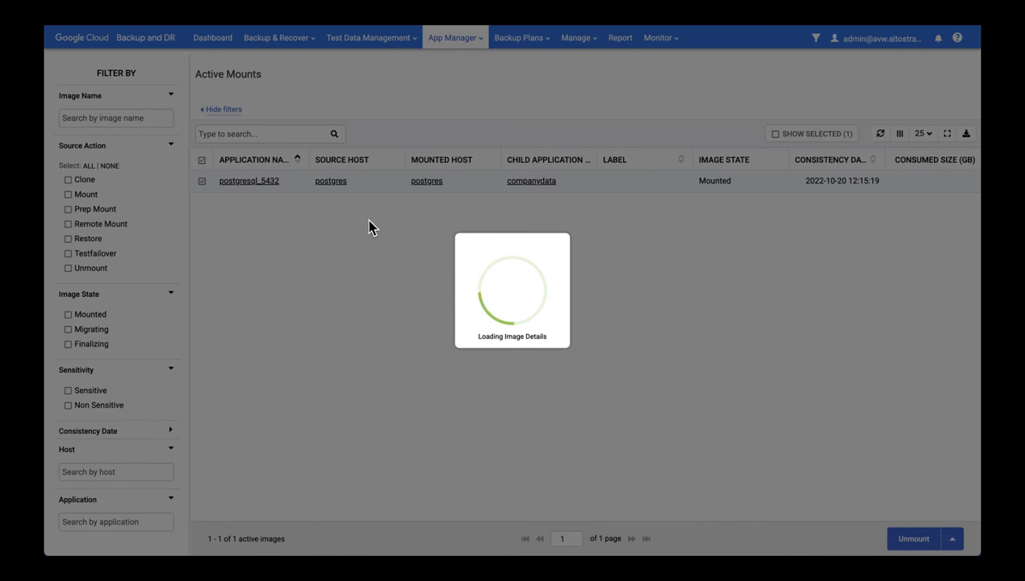
left_click(249, 180)
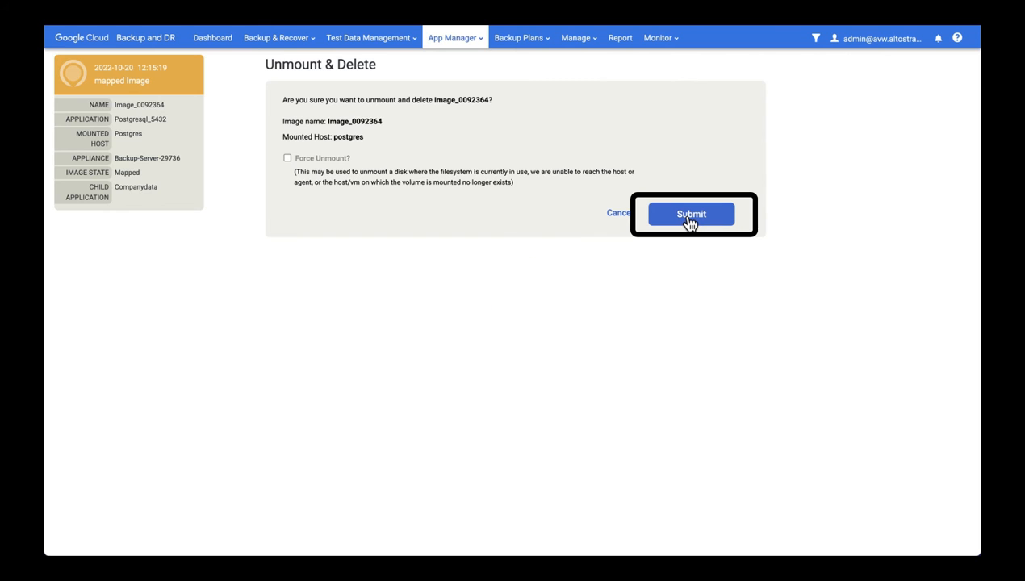
left_click(691, 213)
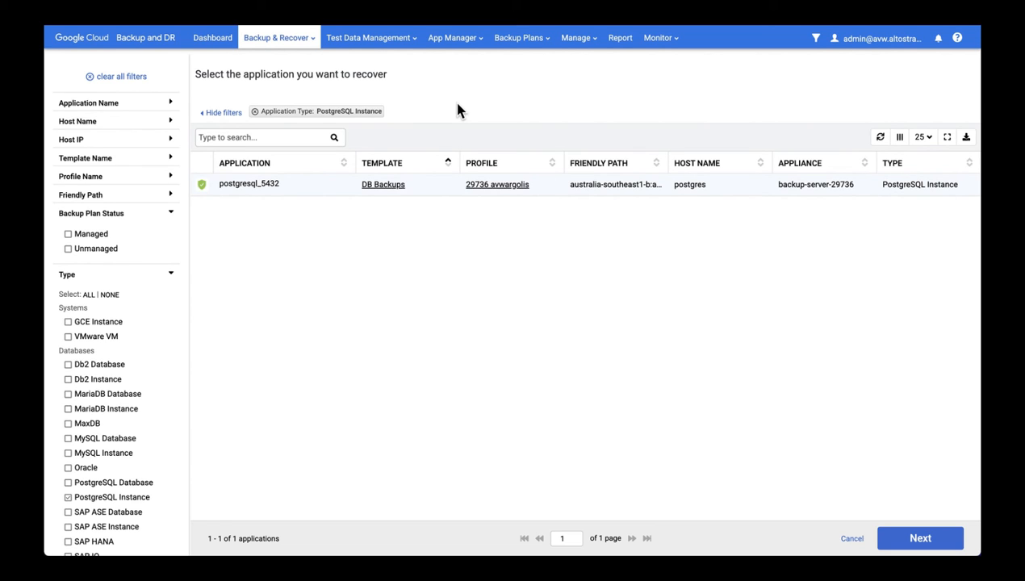
mouse_move(278, 39)
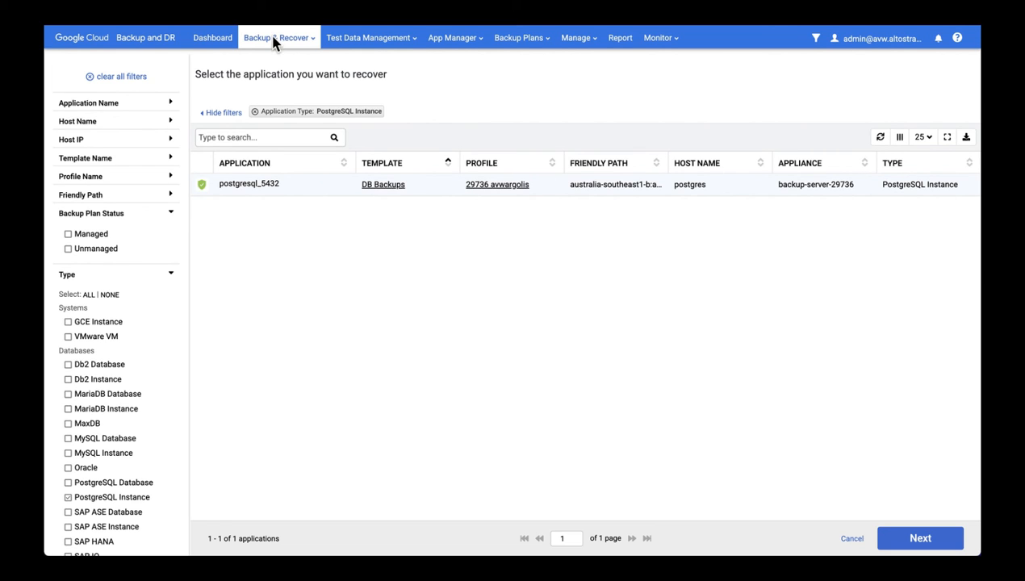
Return to Recover and select postgresql_5432, reaching snapshot Image_0092837 on the timeline.
left_click(278, 37)
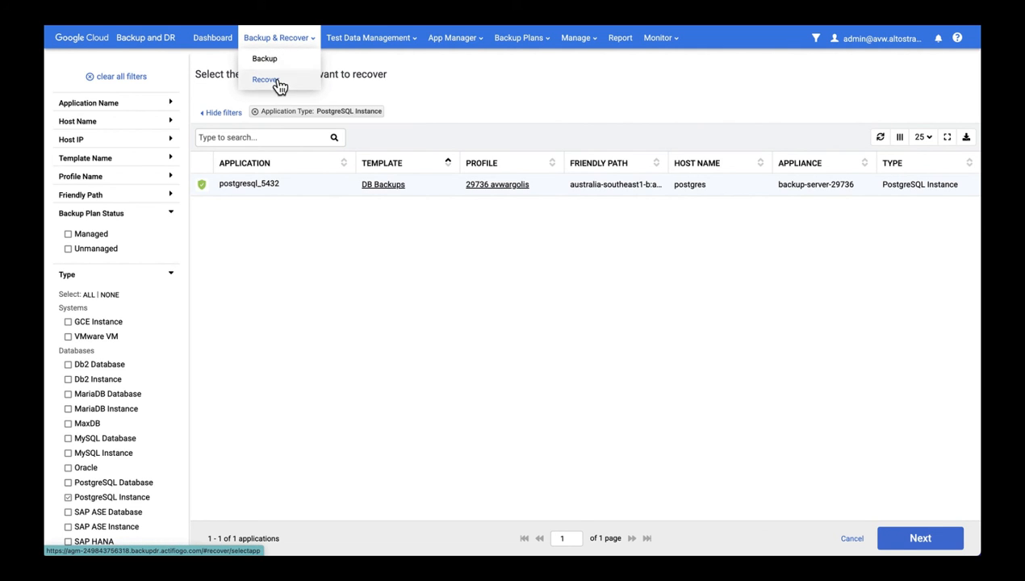
left_click(266, 79)
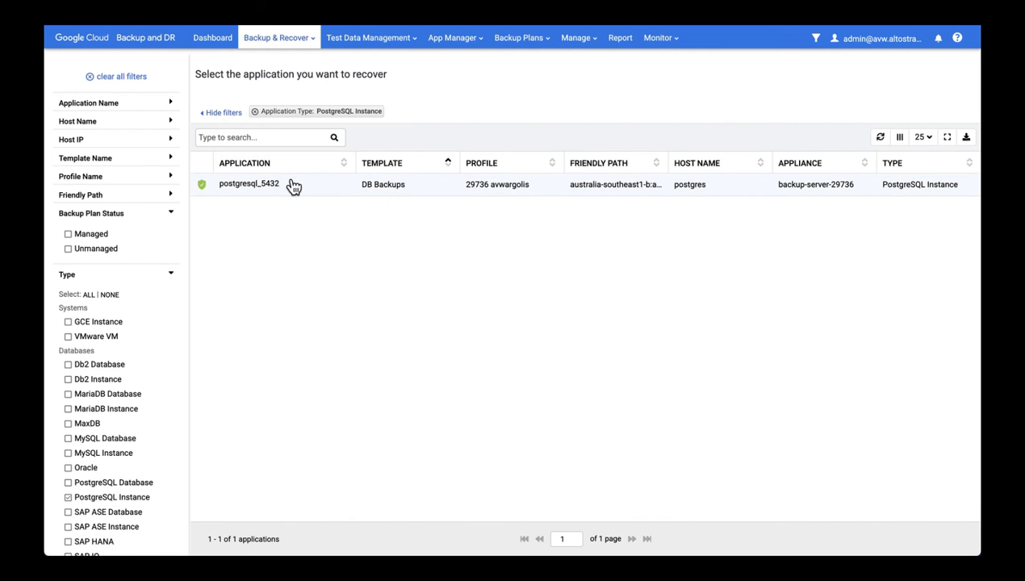
left_click(249, 184)
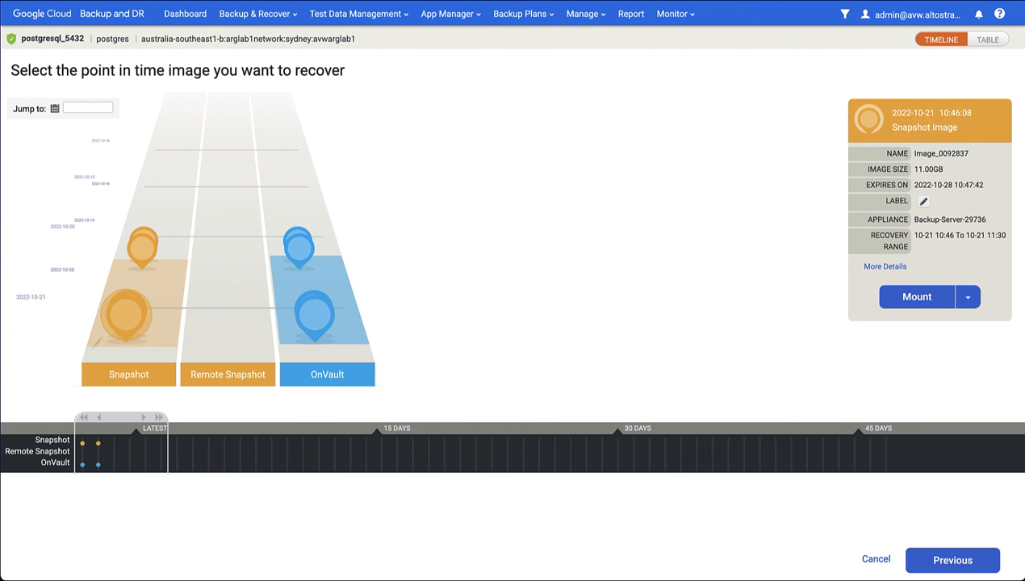
Restore Image_0092242 over postgresql_5432, typing DATA LOSS to confirm existing data will be overwritten.
left_click(968, 298)
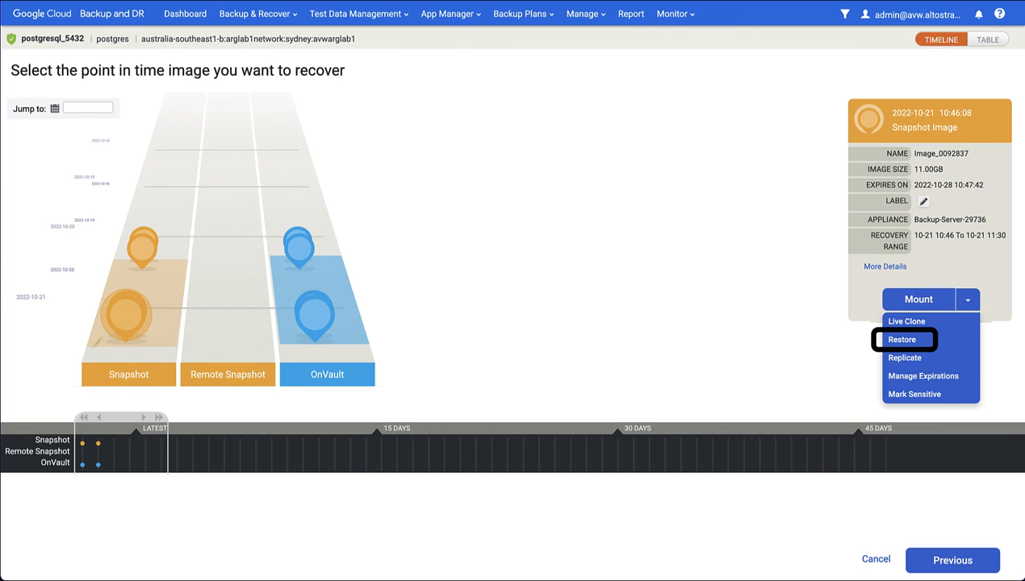
left_click(901, 340)
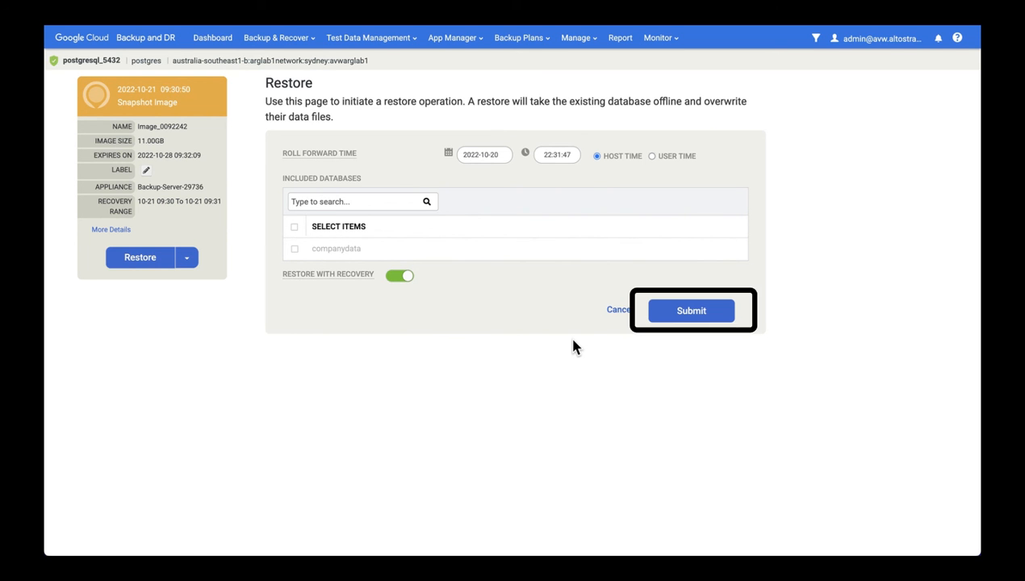
mouse_move(691, 310)
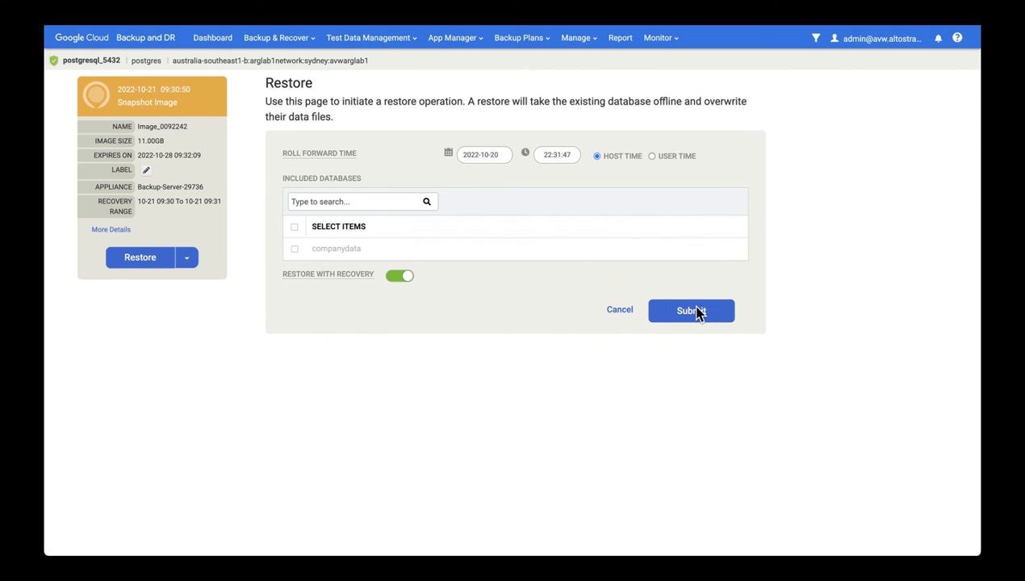
left_click(691, 310)
type("DATA LOSS")
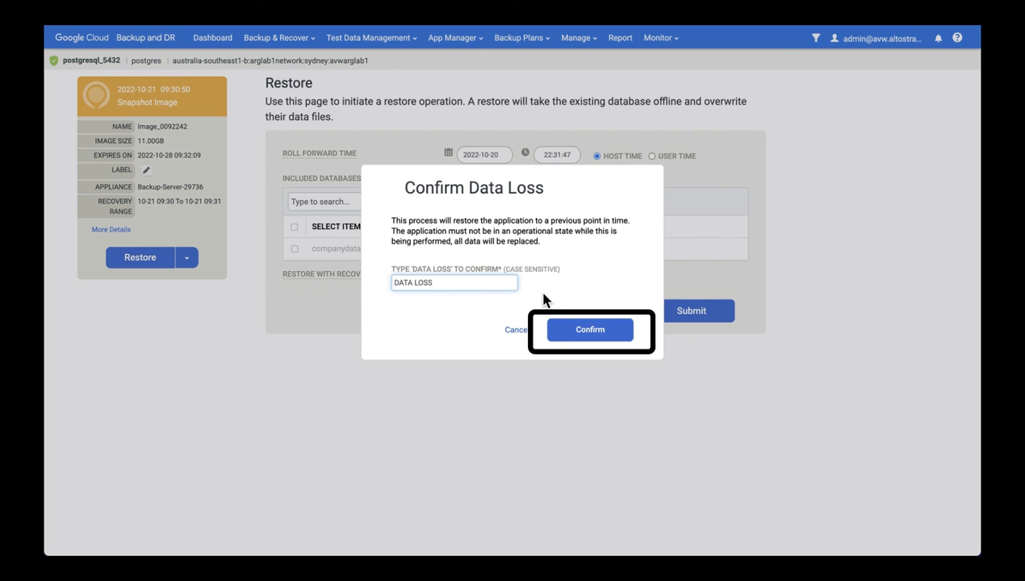
left_click(589, 330)
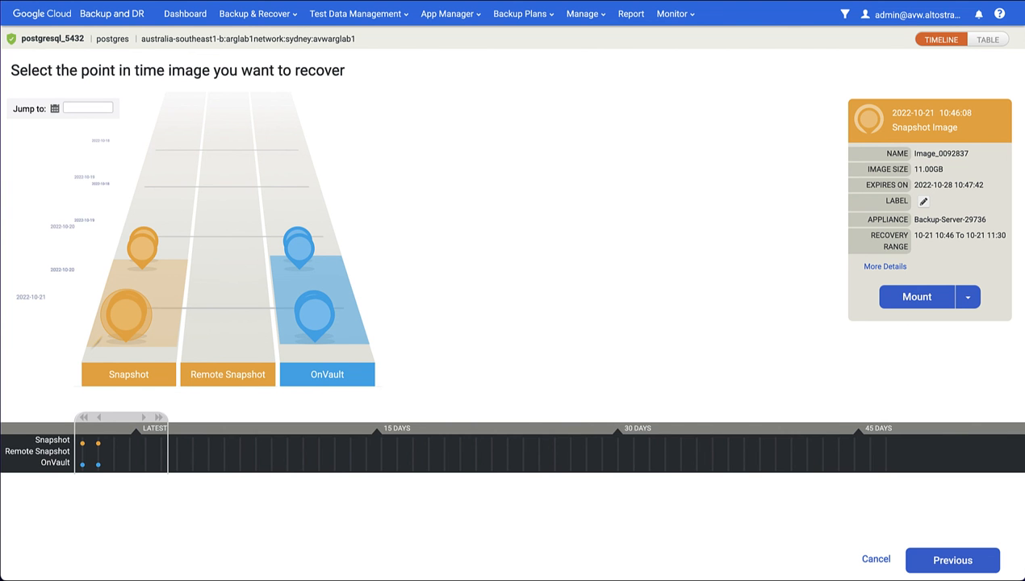
left_click(671, 13)
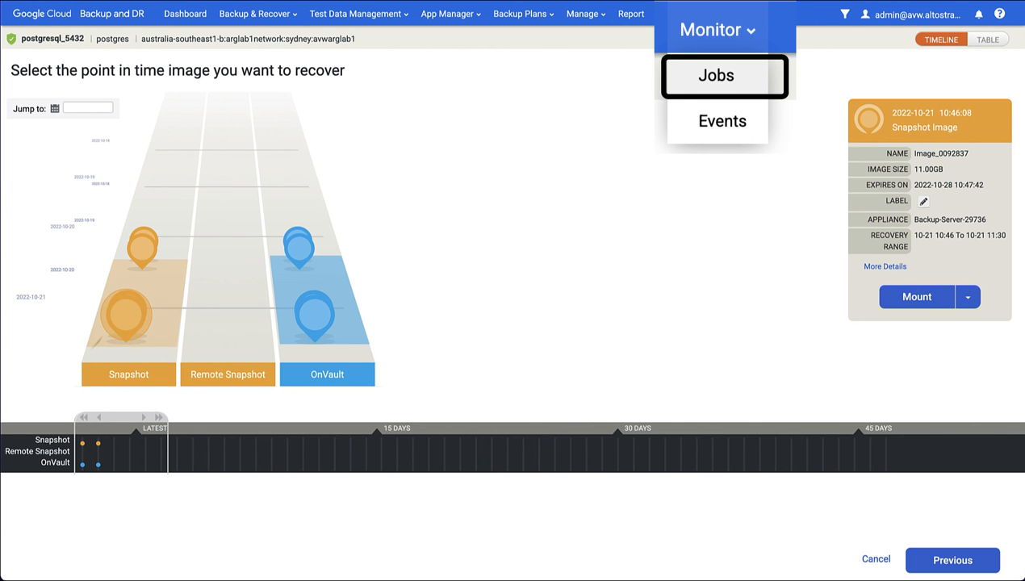